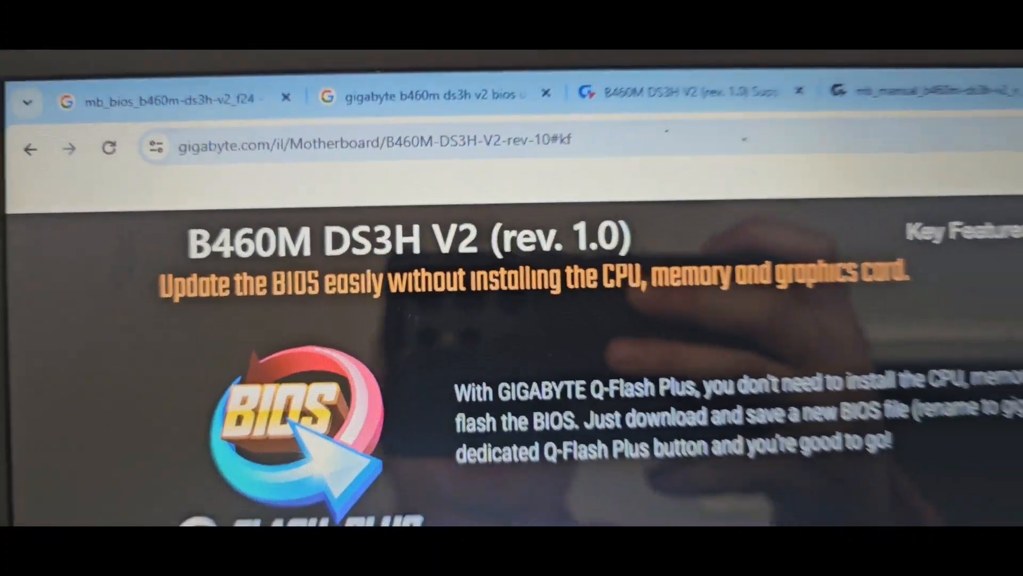
Step: Scroll through the page while waiting for the Clear CMOS Information notice after the flash
{"action": "scroll", "scroll_direction": "down", "scroll_amount": 3}
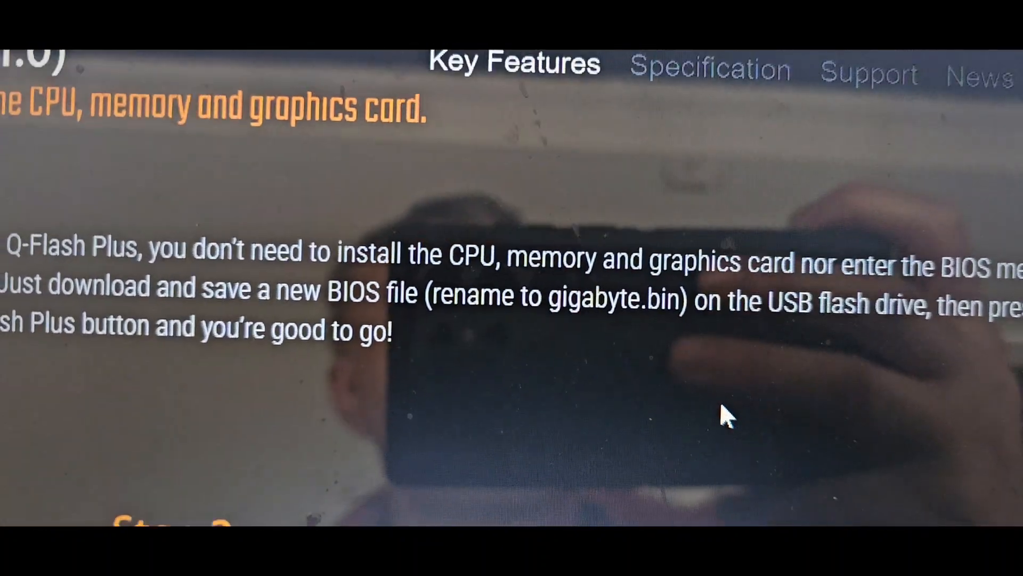
{"action": "scroll", "scroll_direction": "down", "scroll_amount": 3}
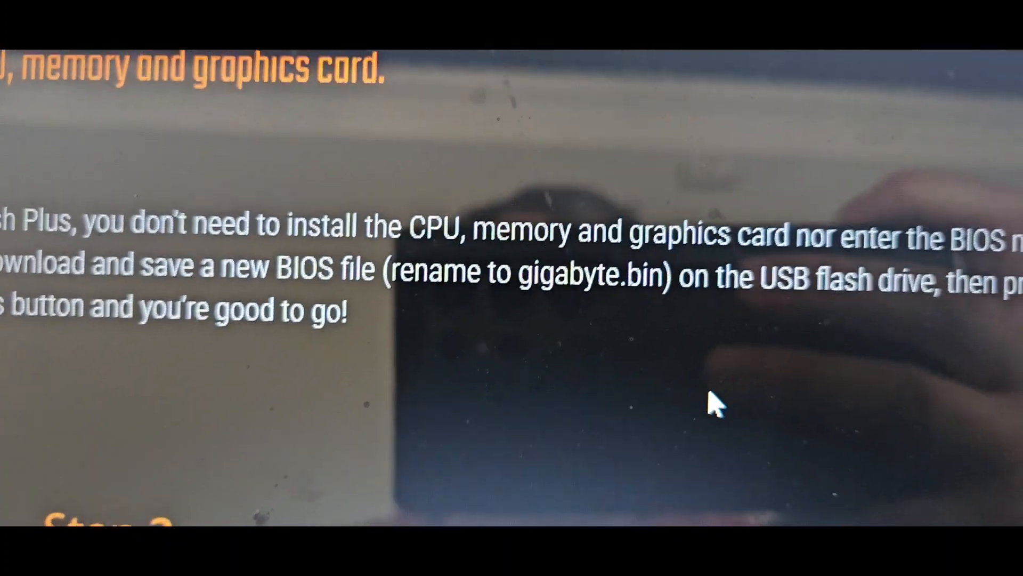
{"action": "scroll", "scroll_direction": "up", "scroll_amount": 3}
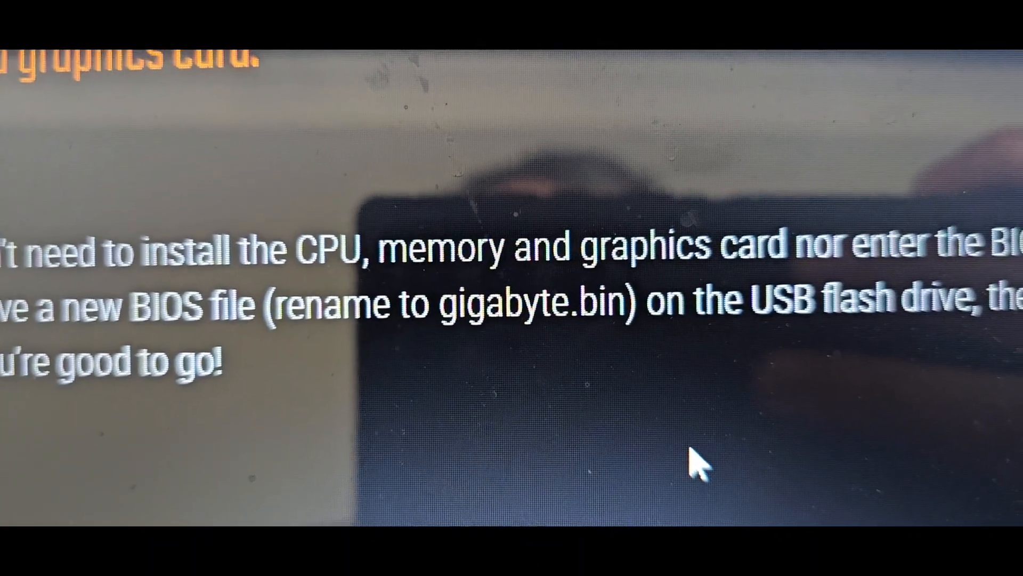
{"action": "scroll", "scroll_direction": "up", "scroll_amount": 3}
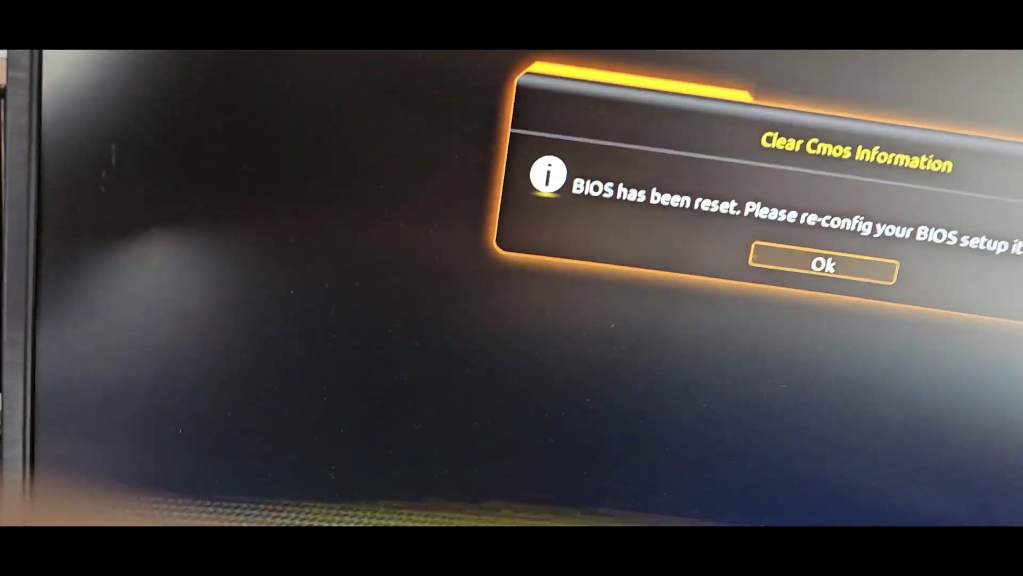
{"action": "left_click", "coordinate": [822, 264]}
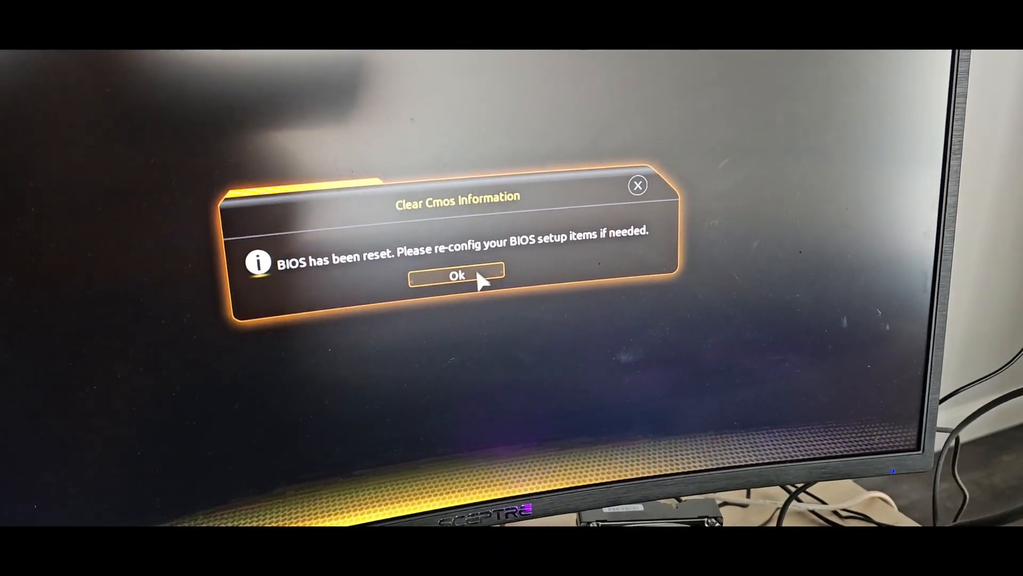
Step: Confirm Ok on the Clear CMOS notice so the Boot failure detected menu appears
{"action": "left_click", "coordinate": [457, 275]}
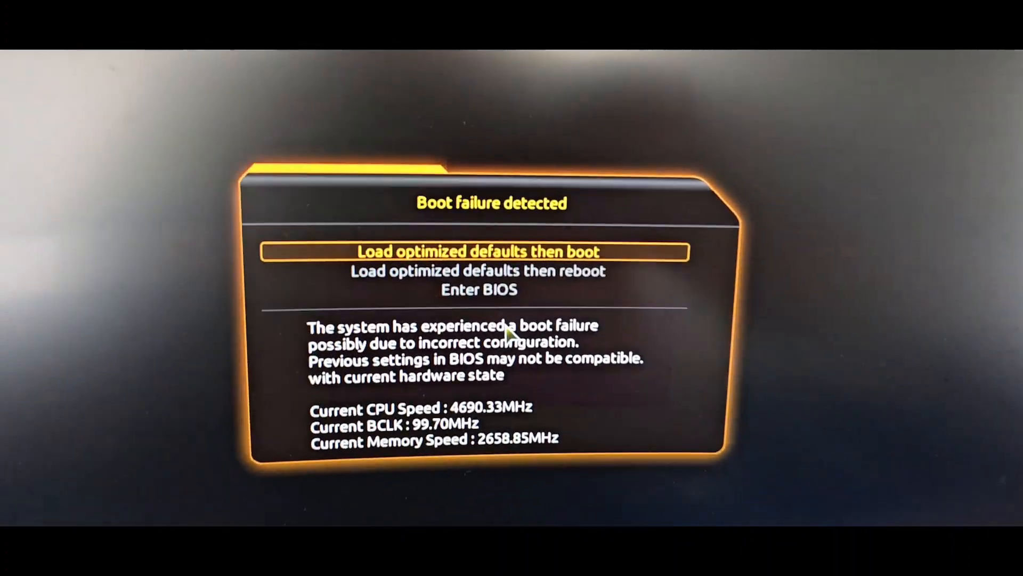